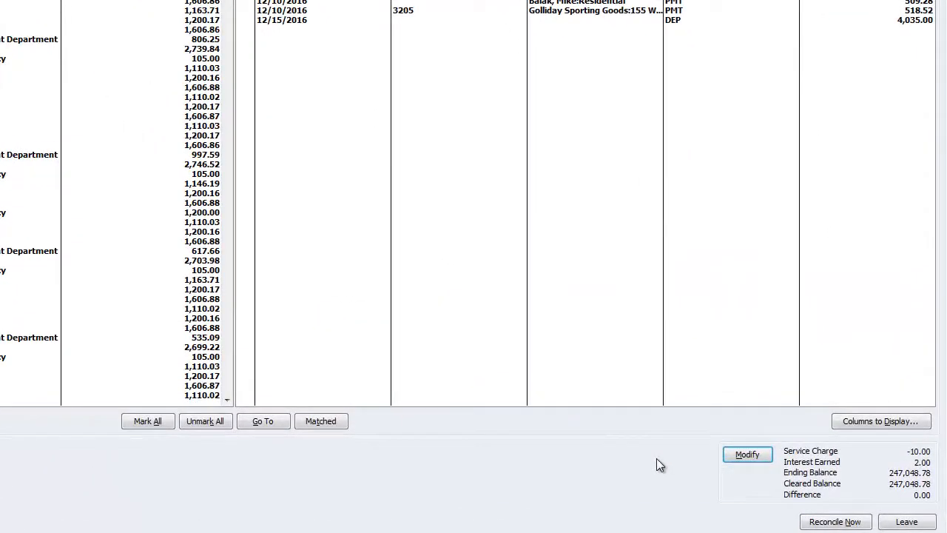
mouse_move(693, 470)
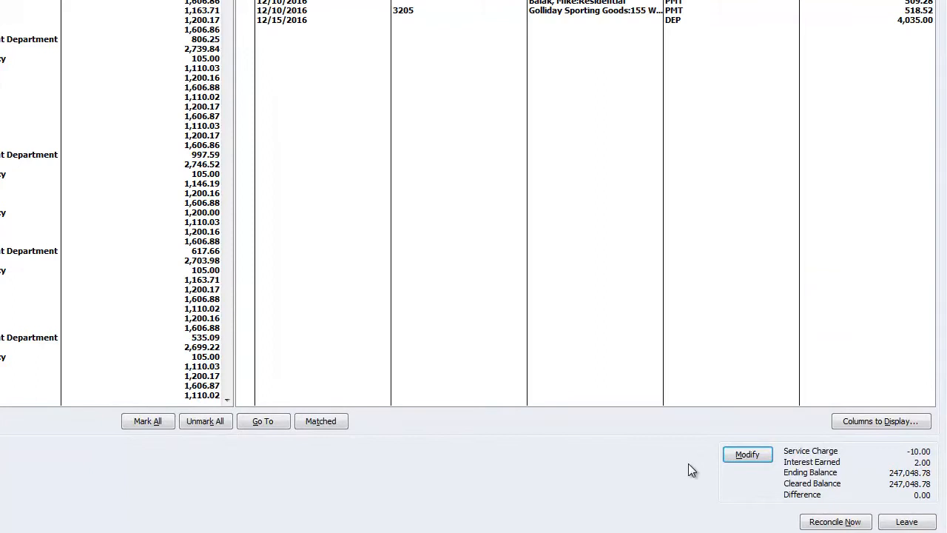
mouse_move(879, 475)
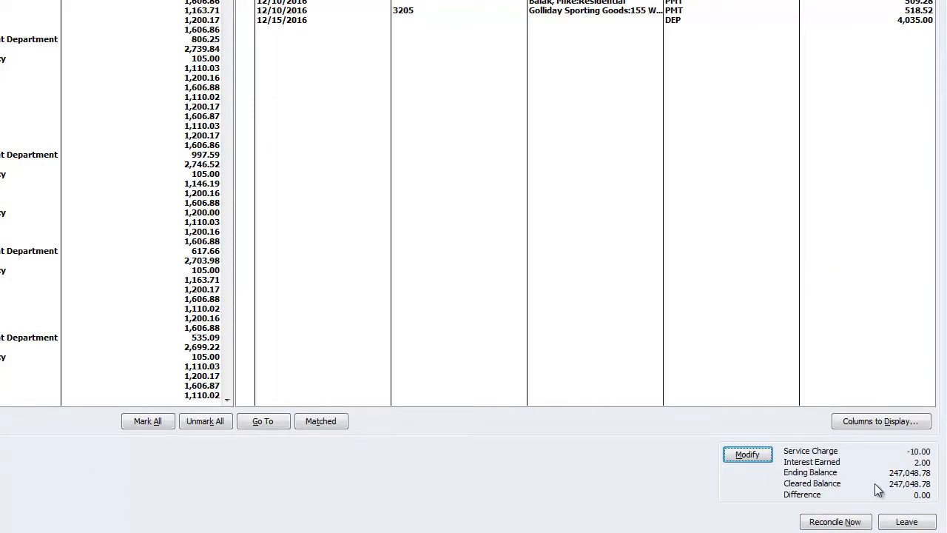
mouse_move(906, 503)
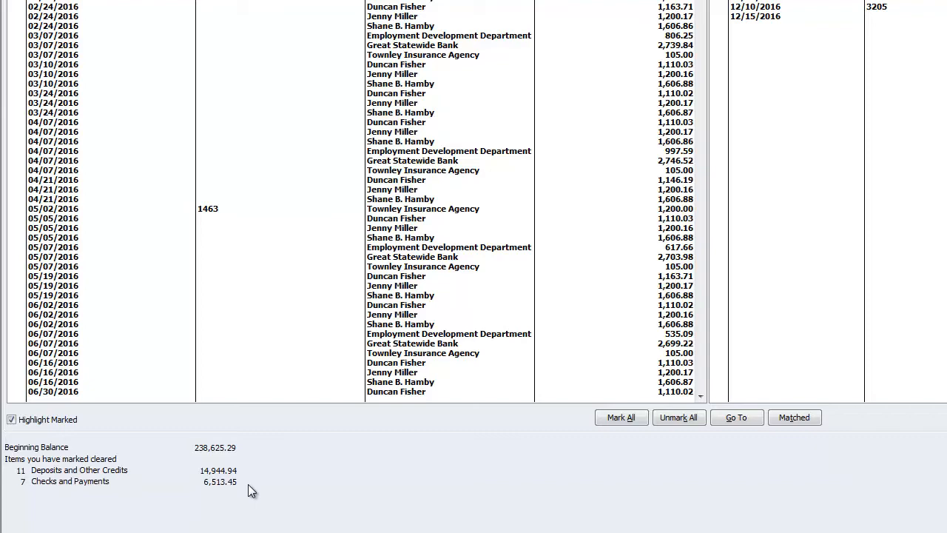
mouse_move(252, 474)
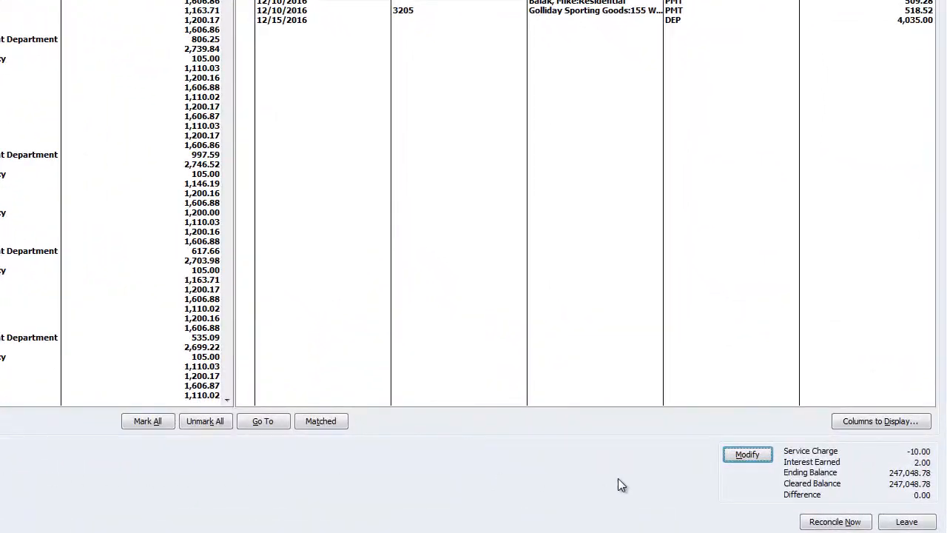
mouse_move(897, 502)
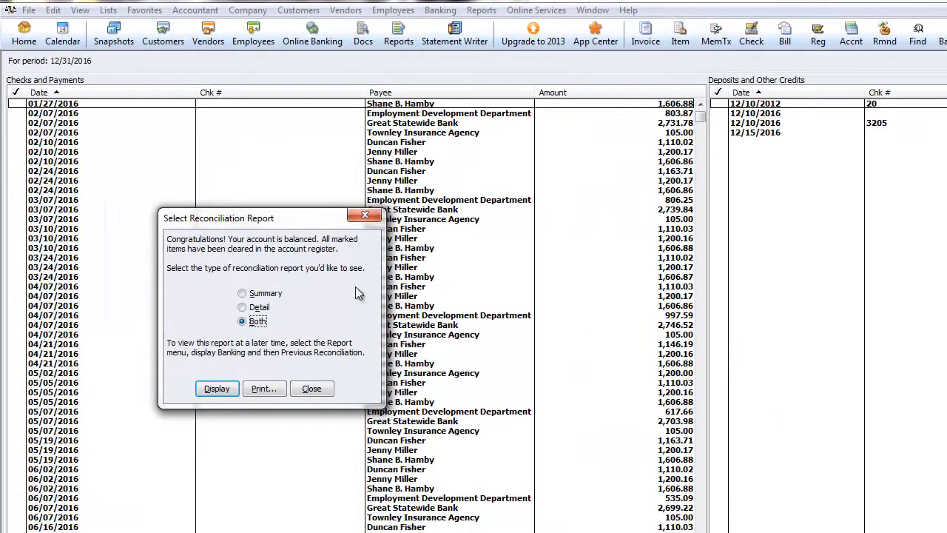
mouse_move(287, 318)
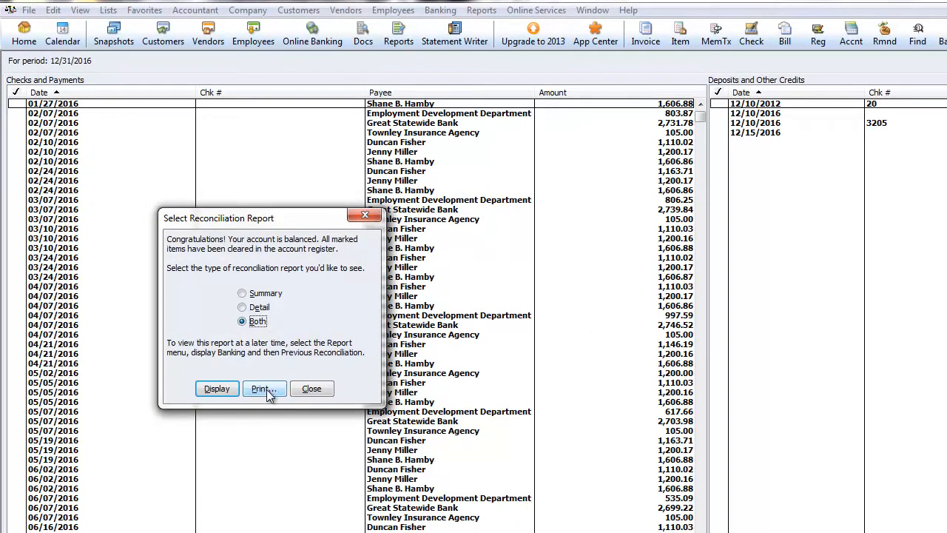
- Print the 12/31/2016 Reconciliation Summary, then bring up the Previous Reconciliation report options
click(263, 387)
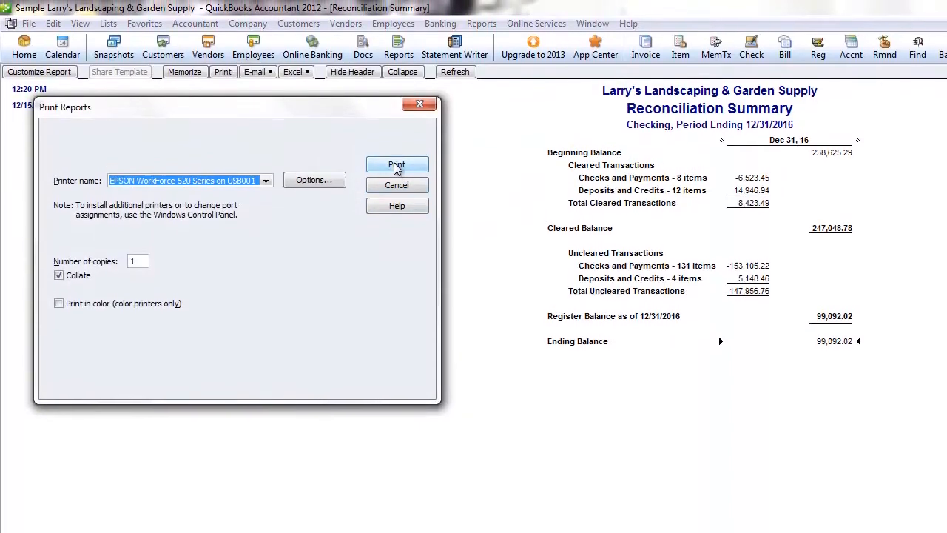
click(396, 164)
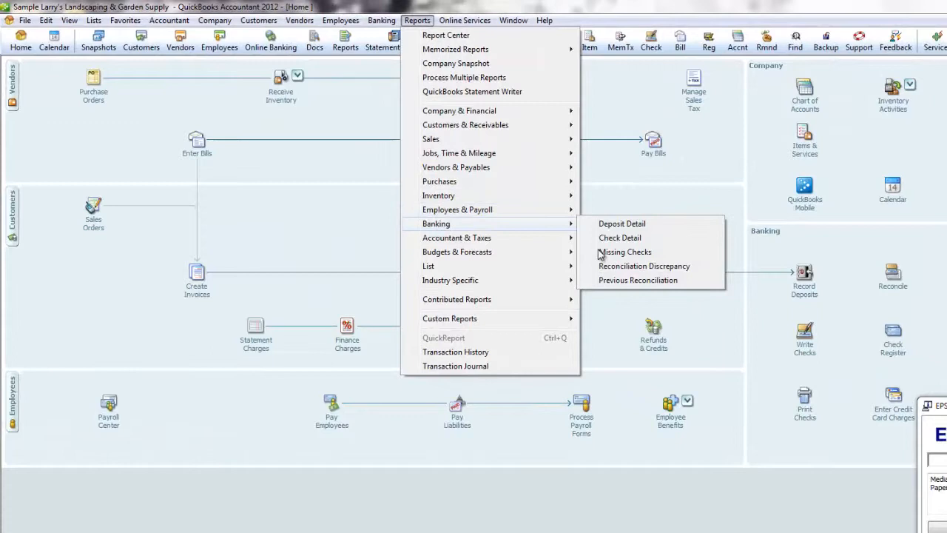
click(638, 280)
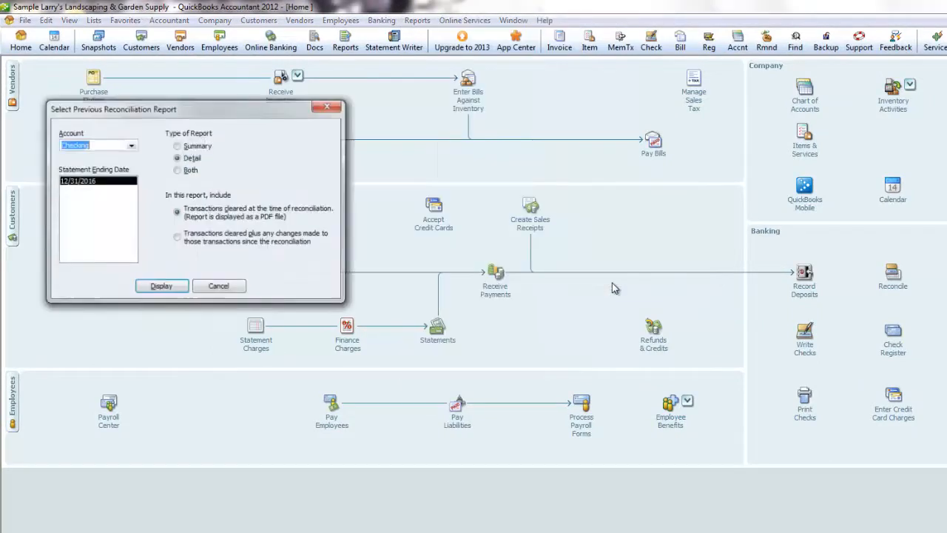